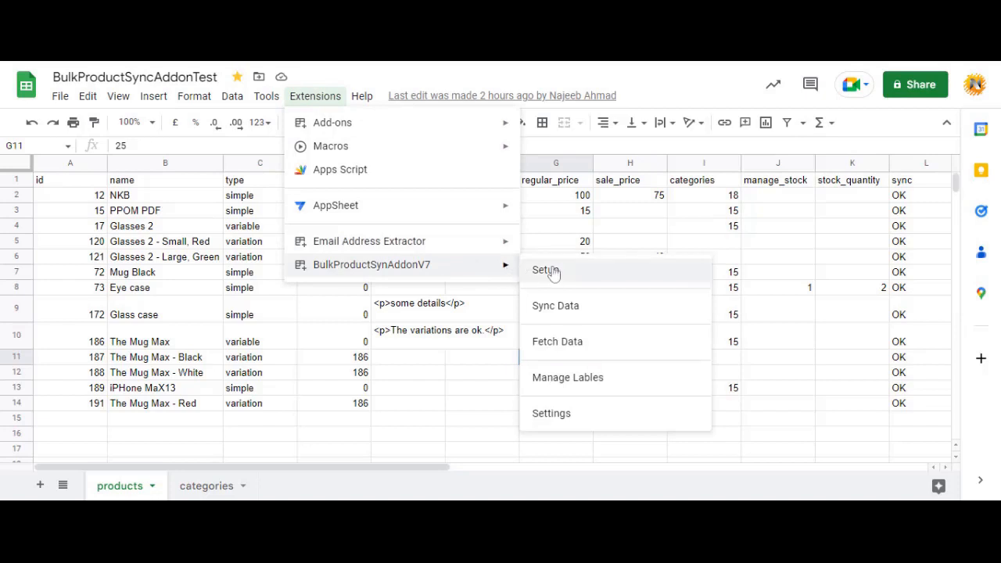
Sync the Products sheet to the store via BulkProductSyncAddonV7's Sync Data dialog
left_click(555, 305)
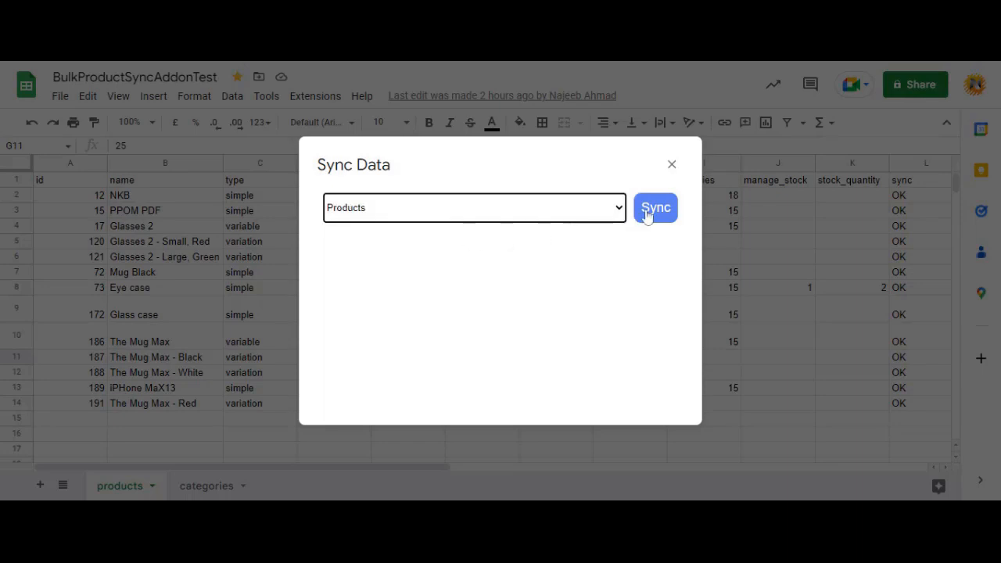
mouse_move(622, 266)
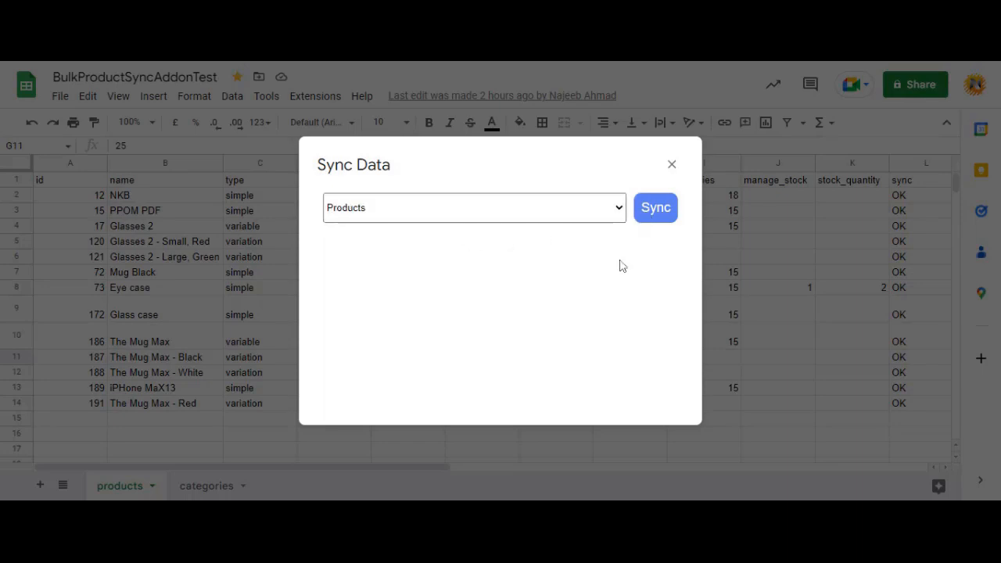
left_click(655, 207)
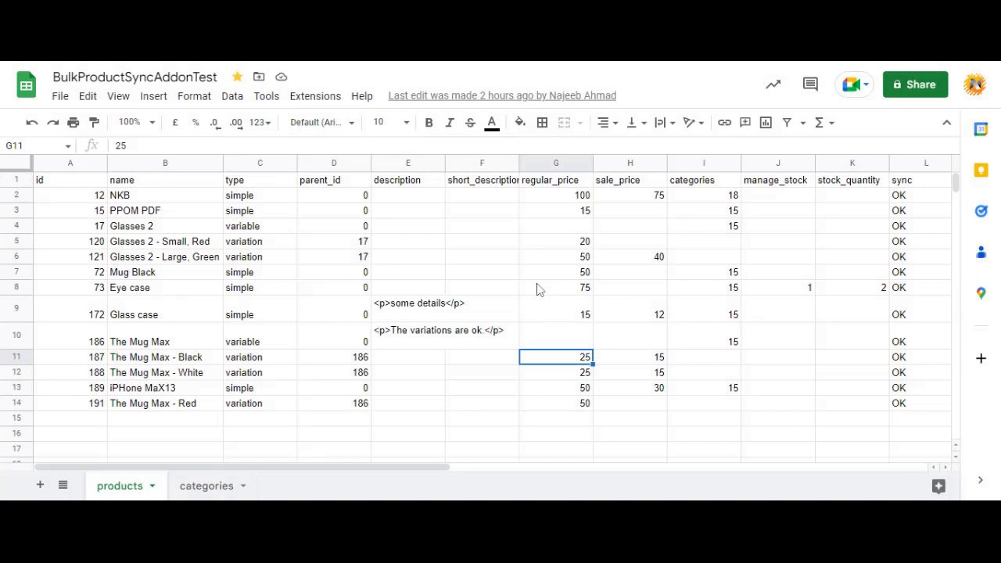
Review the Manage Labels mappings down to Product Meta, search 'custo', and launch another add-on action
left_click(315, 96)
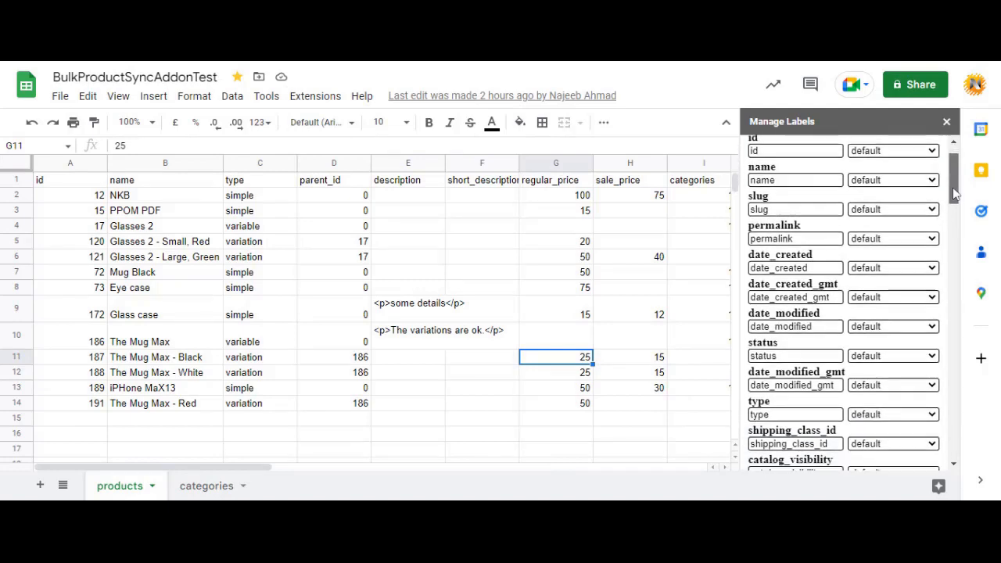
scroll("down", 3)
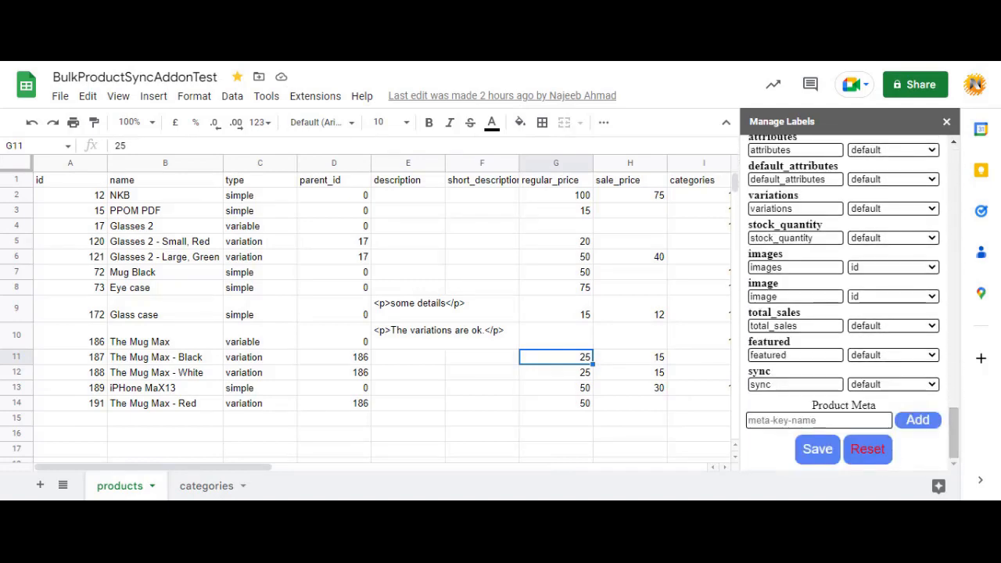
type("custo")
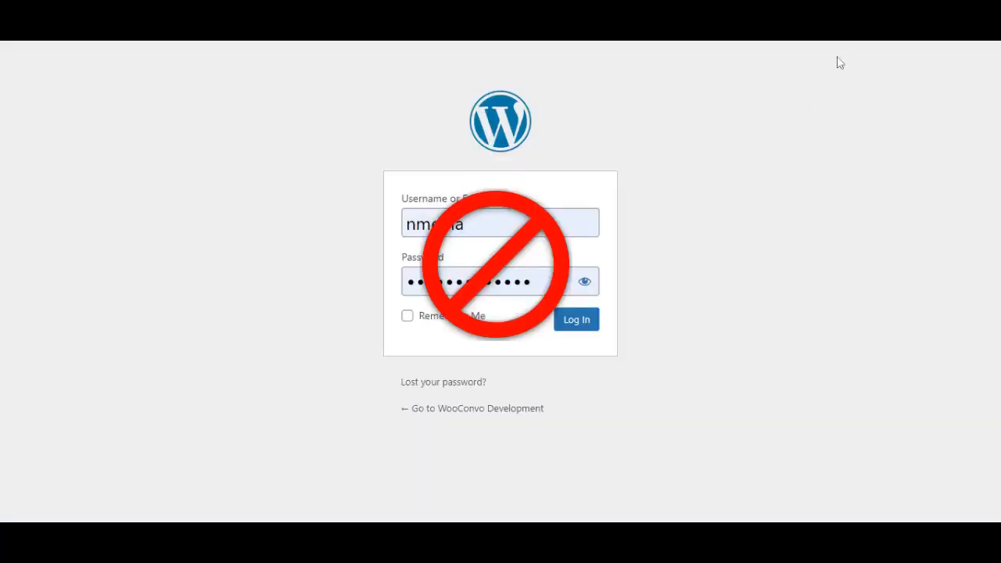
mouse_move(845, 47)
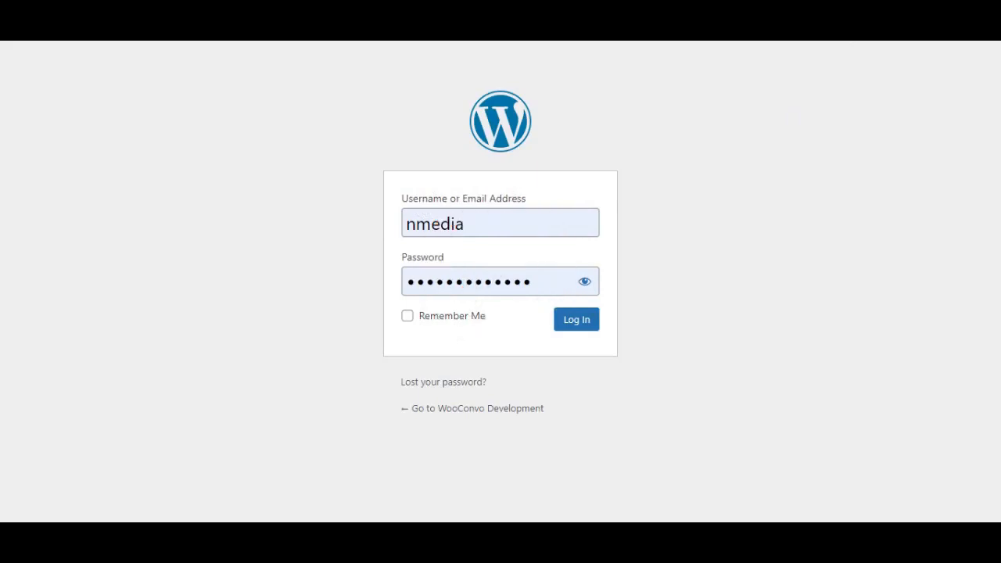
left_click(575, 320)
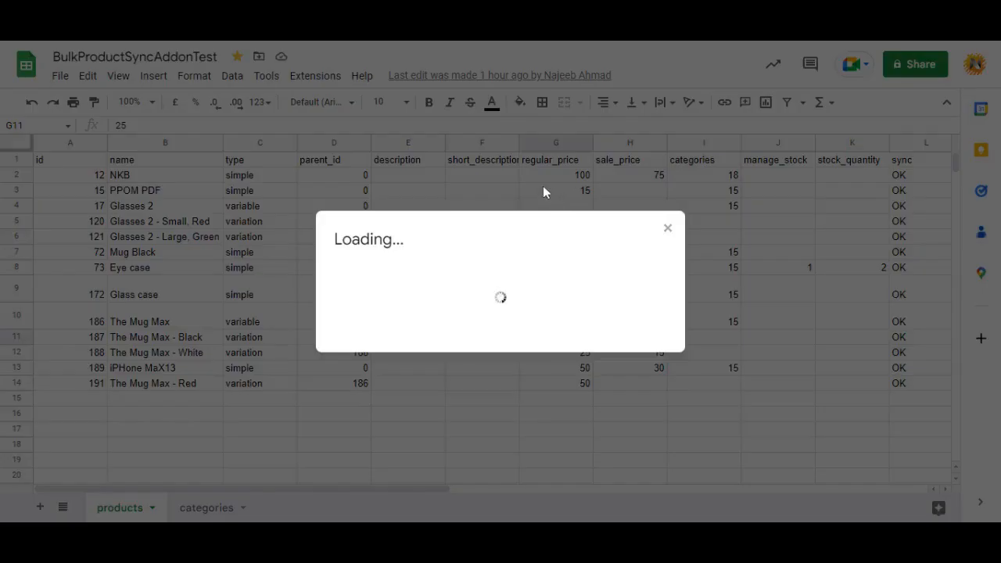